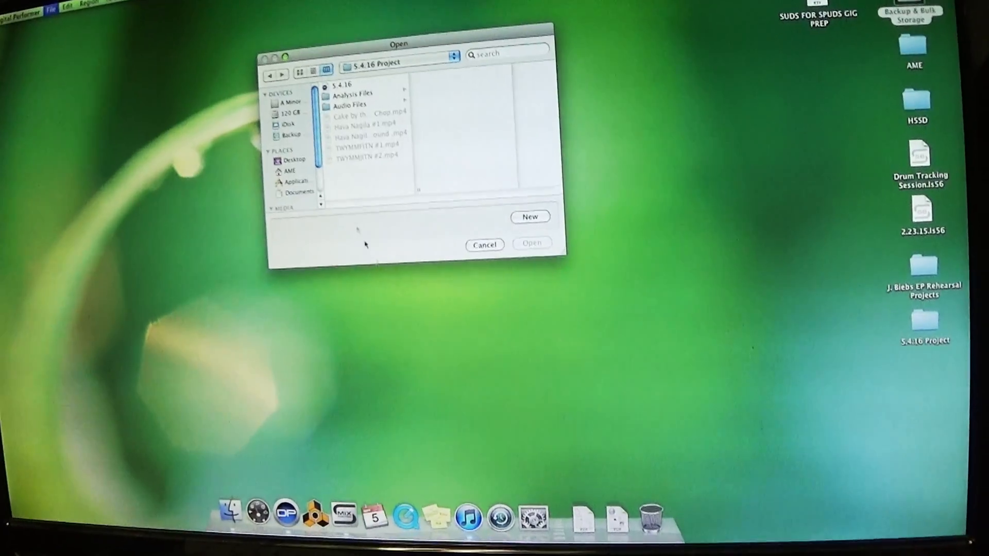
Step: Cancel Digital Performer's Open dialog, then launch iTunes from the Dock
click(485, 245)
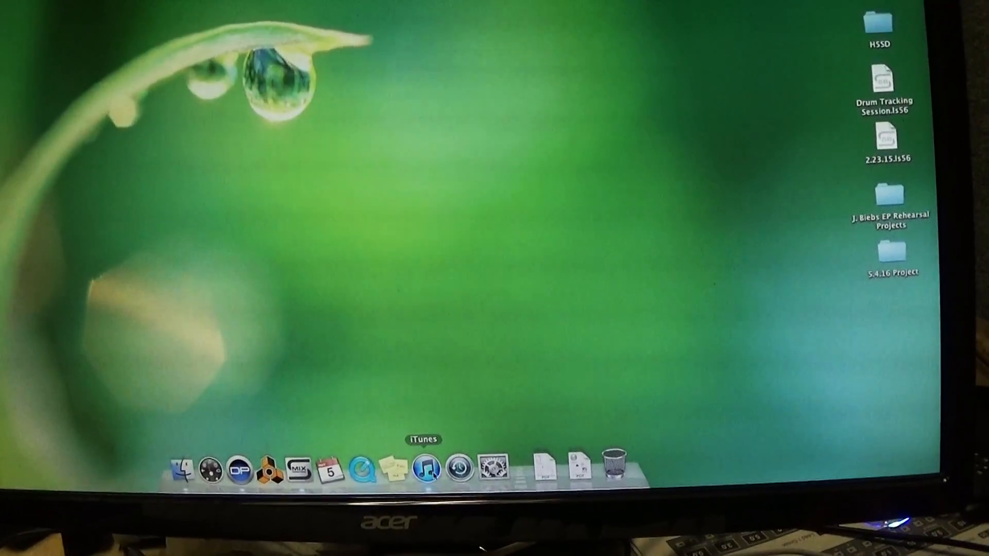
click(429, 468)
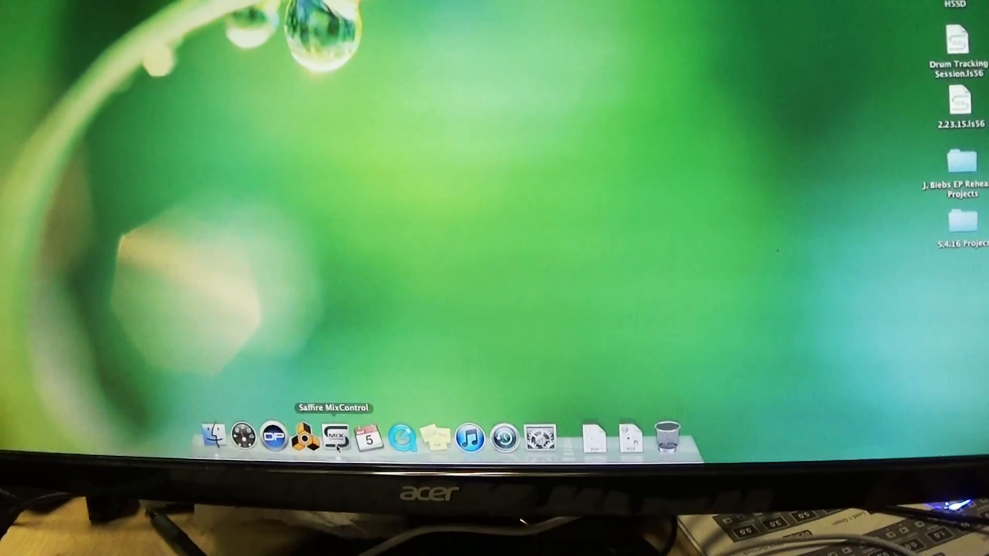
Step: Launch Reason 4 from the Dock so its 4.0 splash screen appears
click(306, 437)
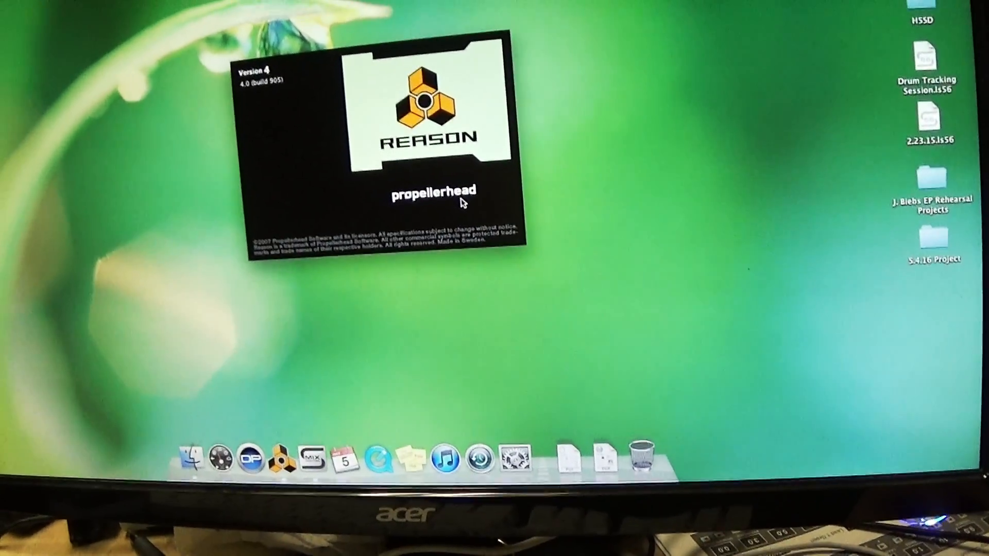